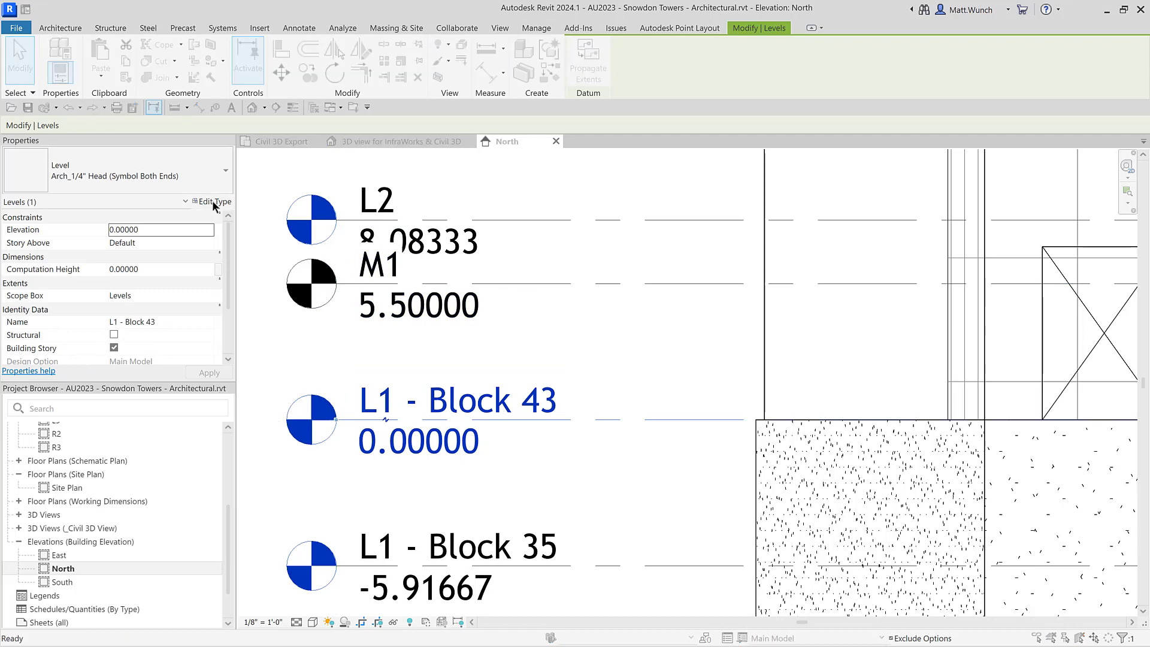
Open Edit Type for the L1 - Block 43 level type
click(212, 201)
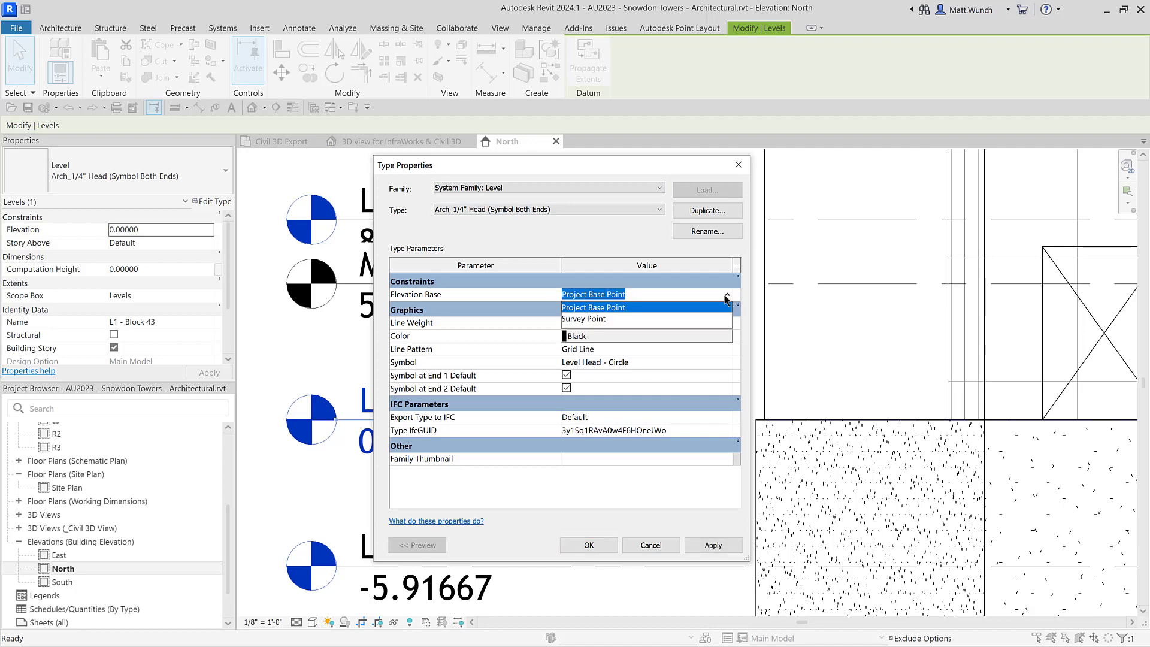
Set the level type's Elevation Base to Survey Point and confirm
click(583, 318)
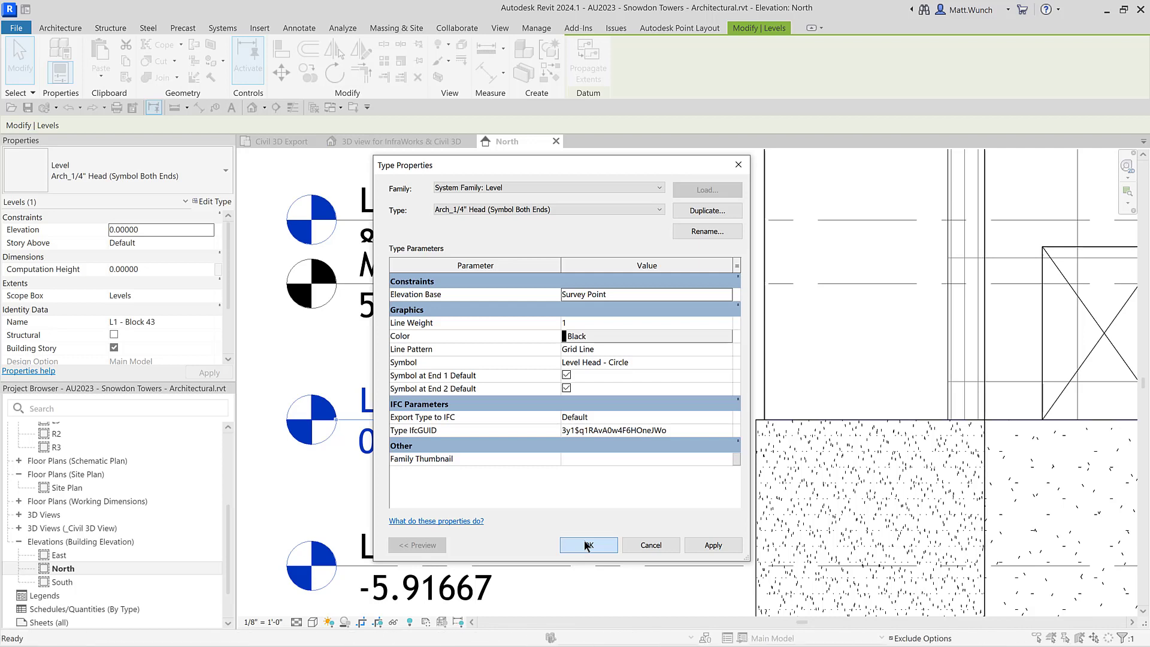
click(588, 545)
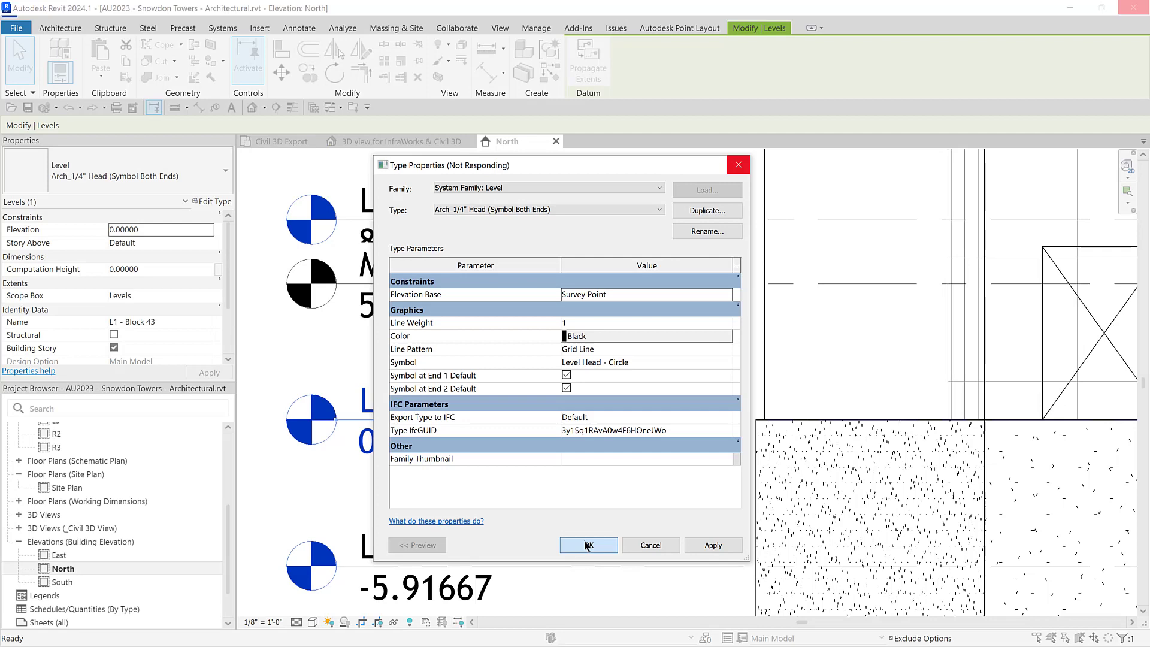
Close Type Properties and deselect the level, showing L1 - Block 43 at 780.5
click(588, 545)
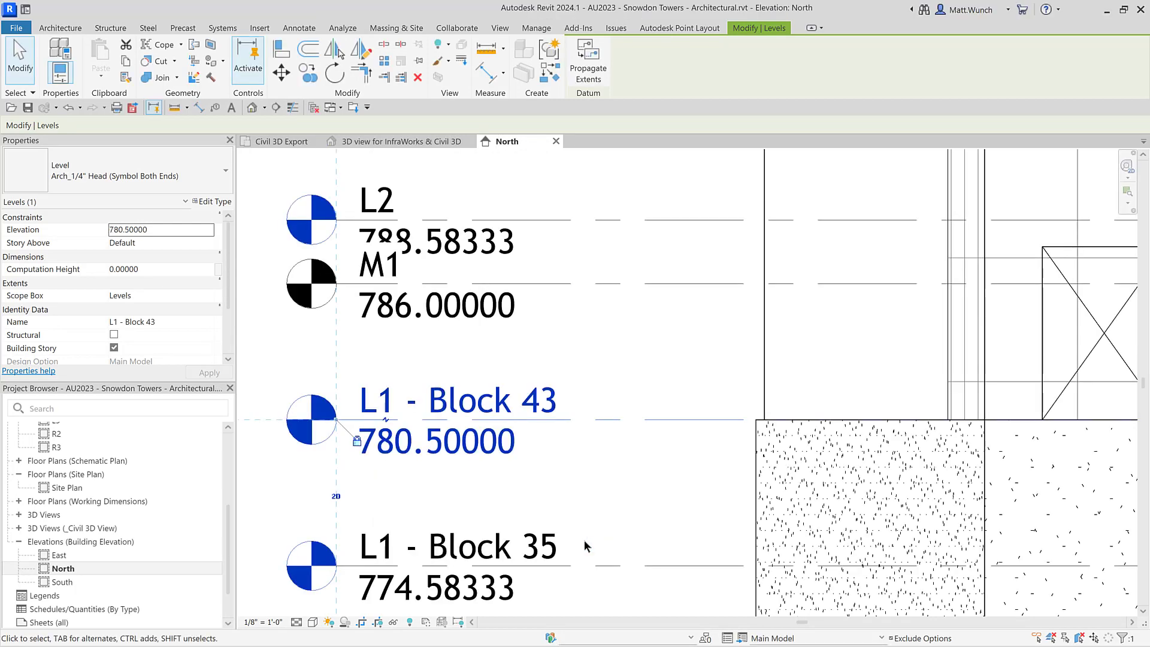
click(536, 29)
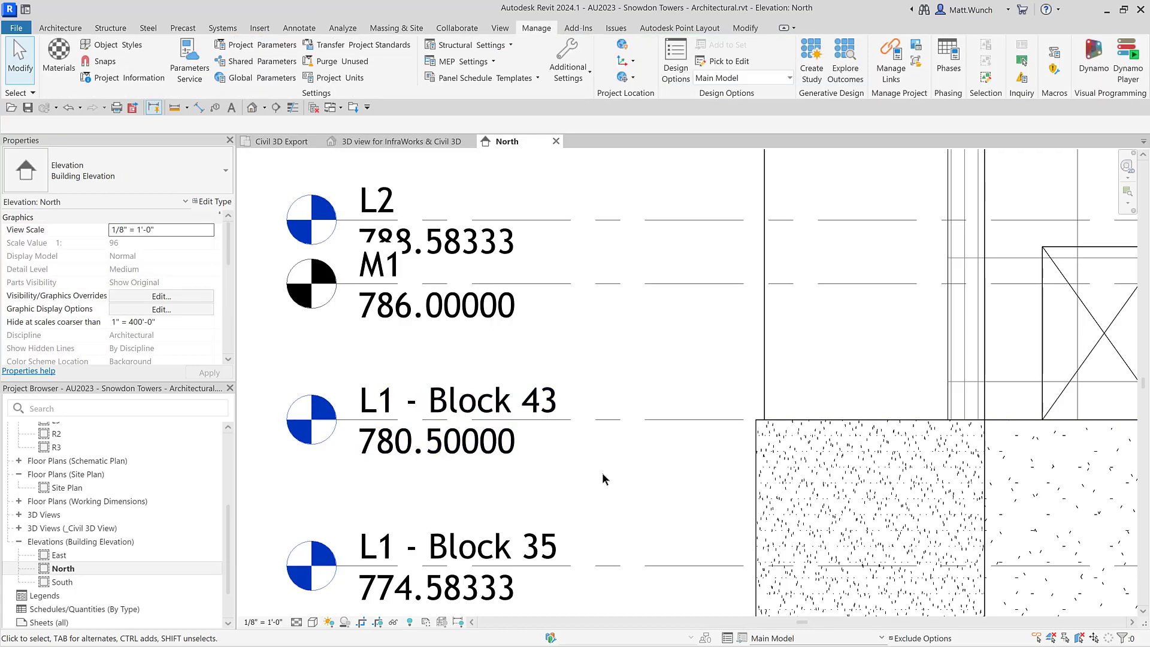